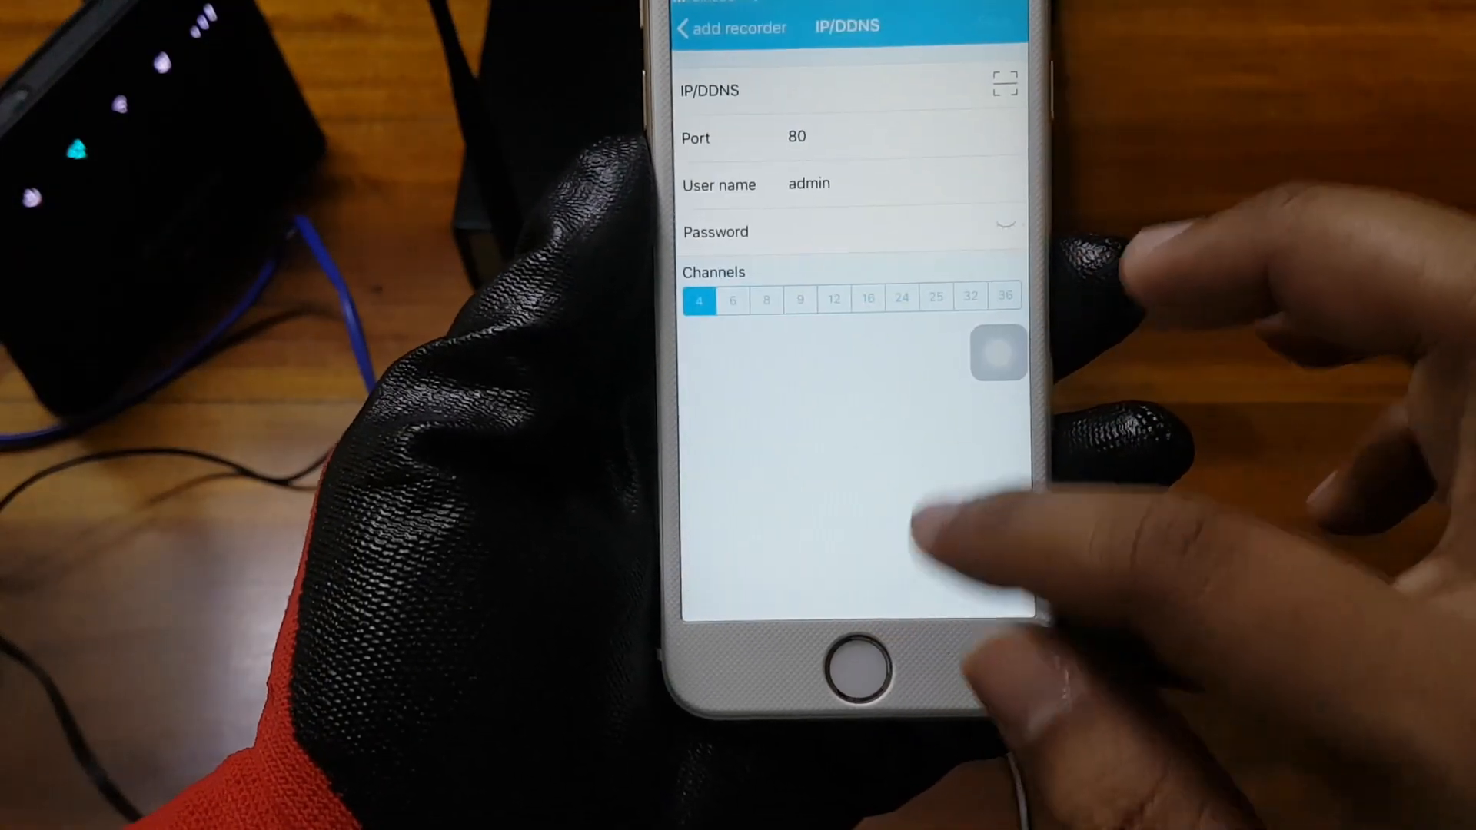
- Follow the Flash player link and open the DVR Settings page on the DevInfo tab
click(839, 90)
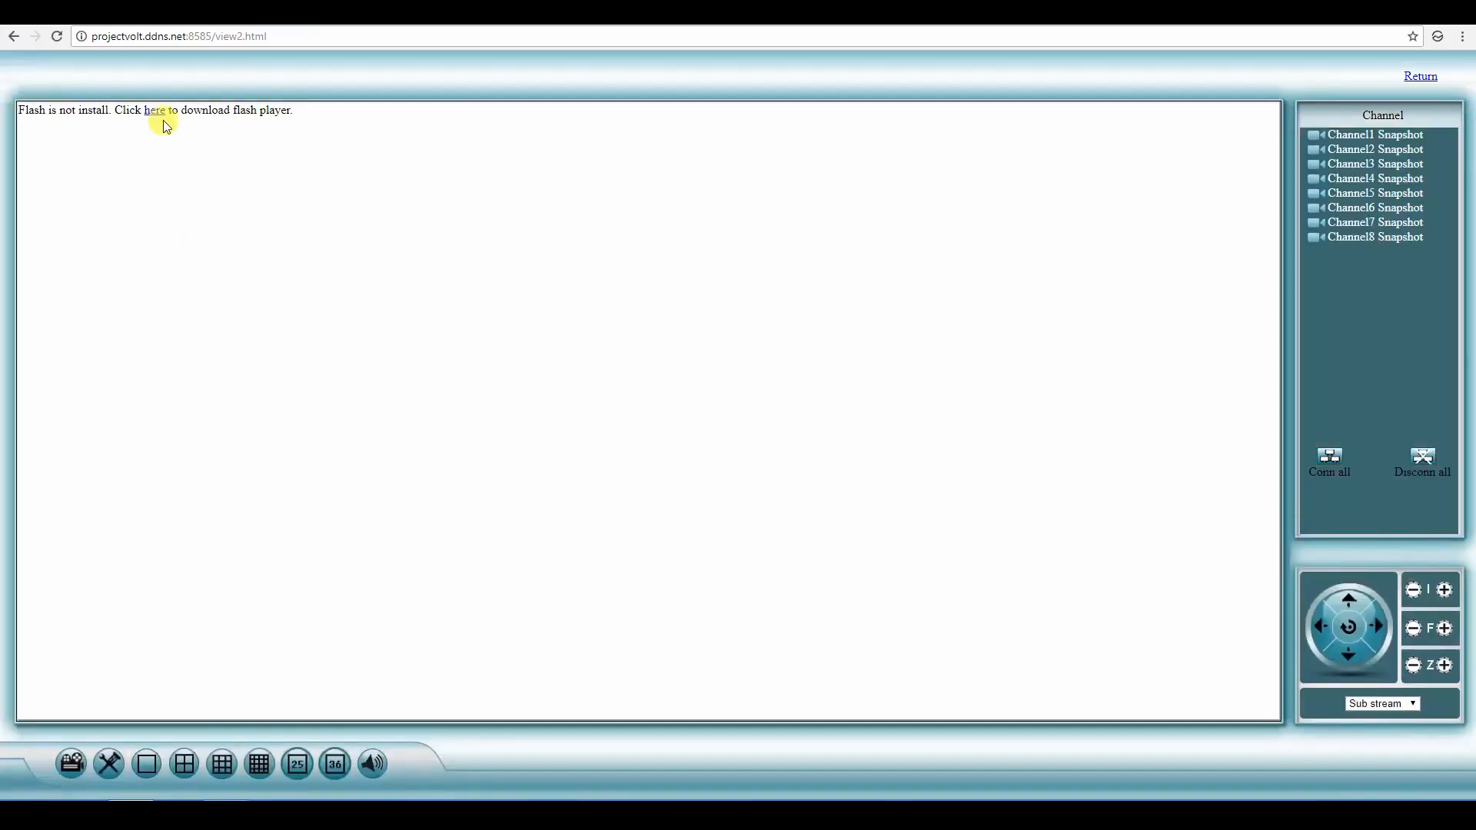
click(154, 110)
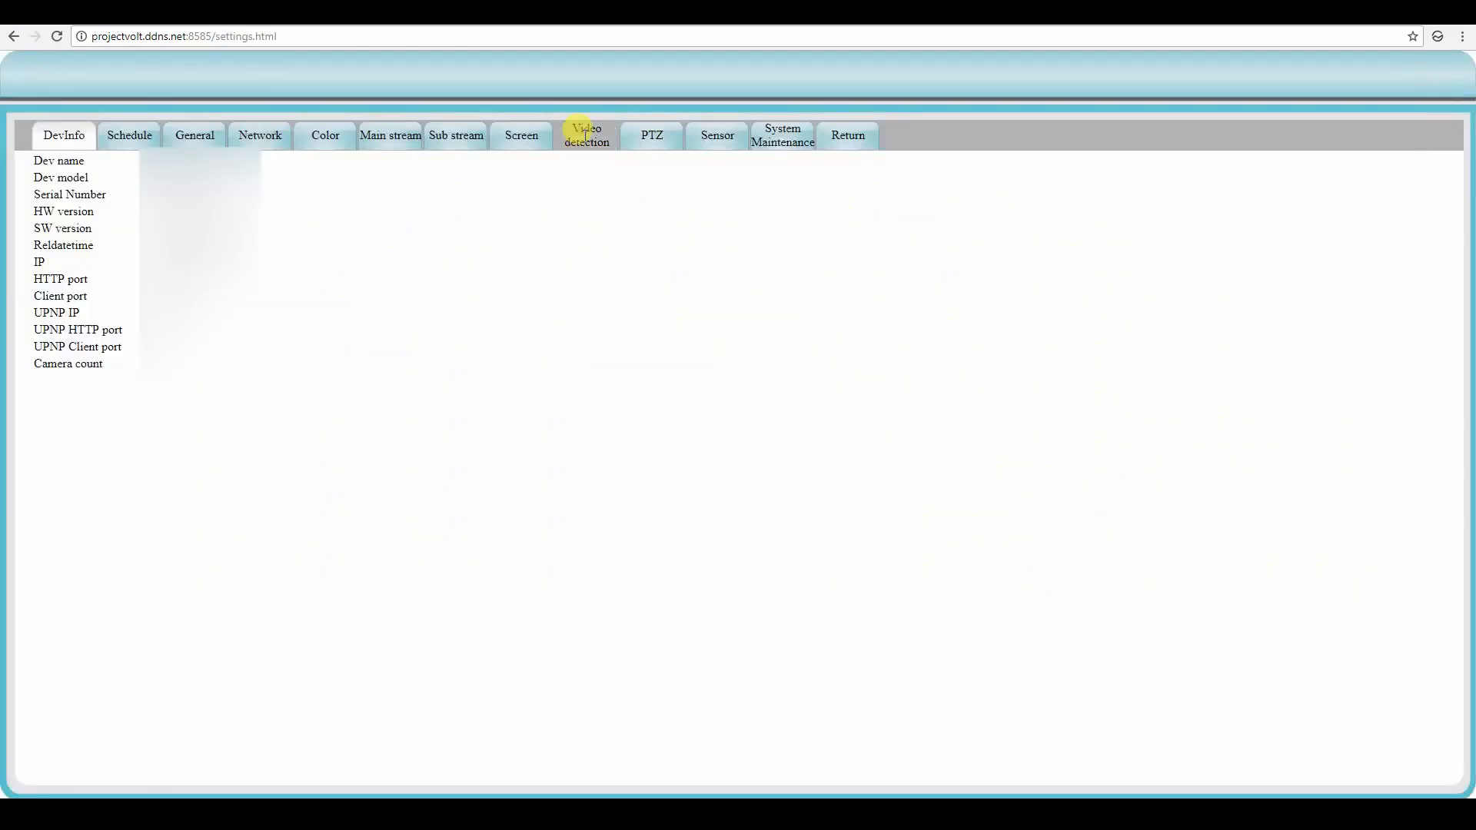
mouse_move(400, 135)
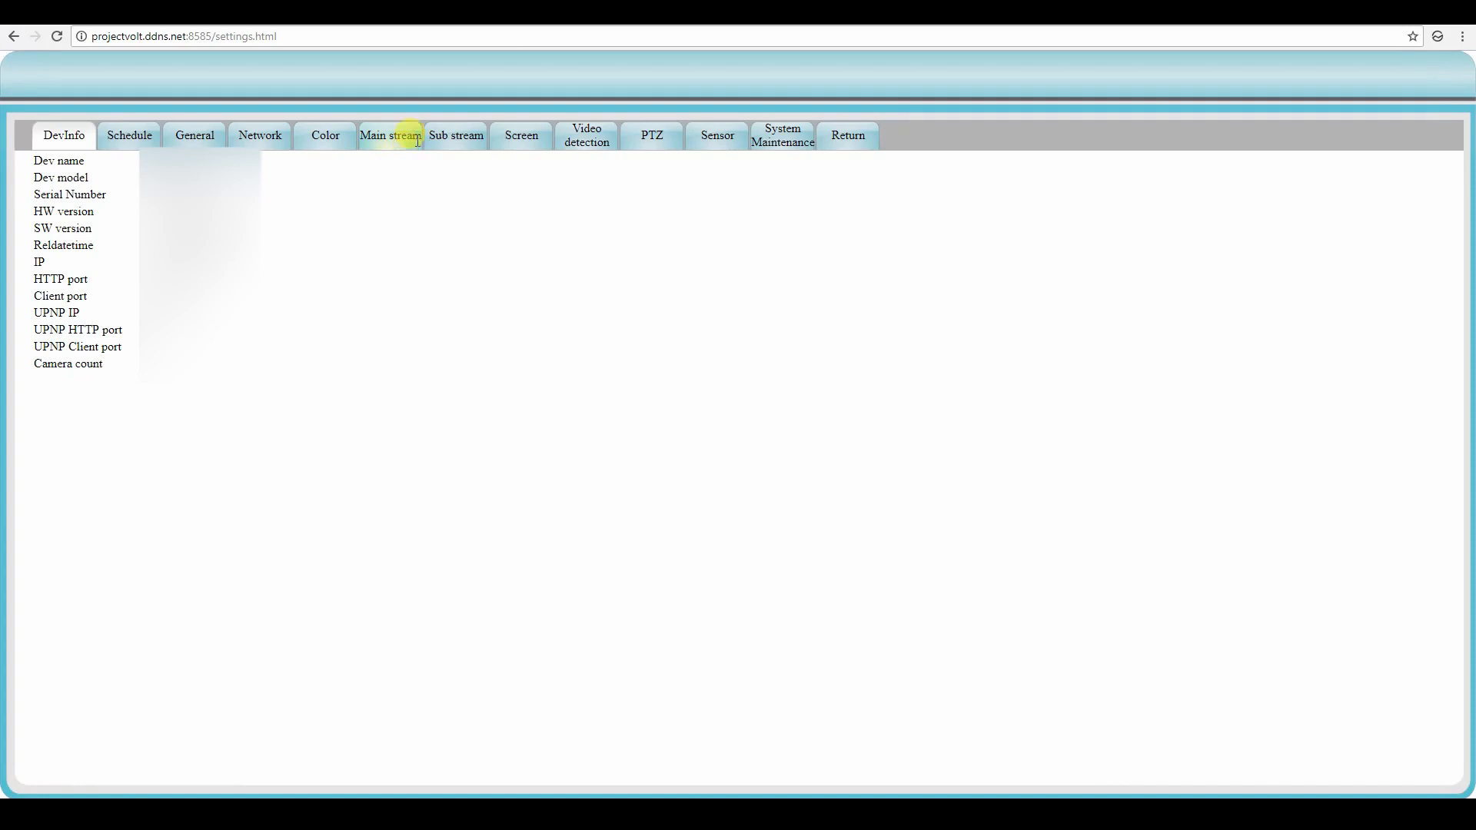
- On channel 1's Sub stream tab, set quality to Low and framerate to 1fps
click(390, 135)
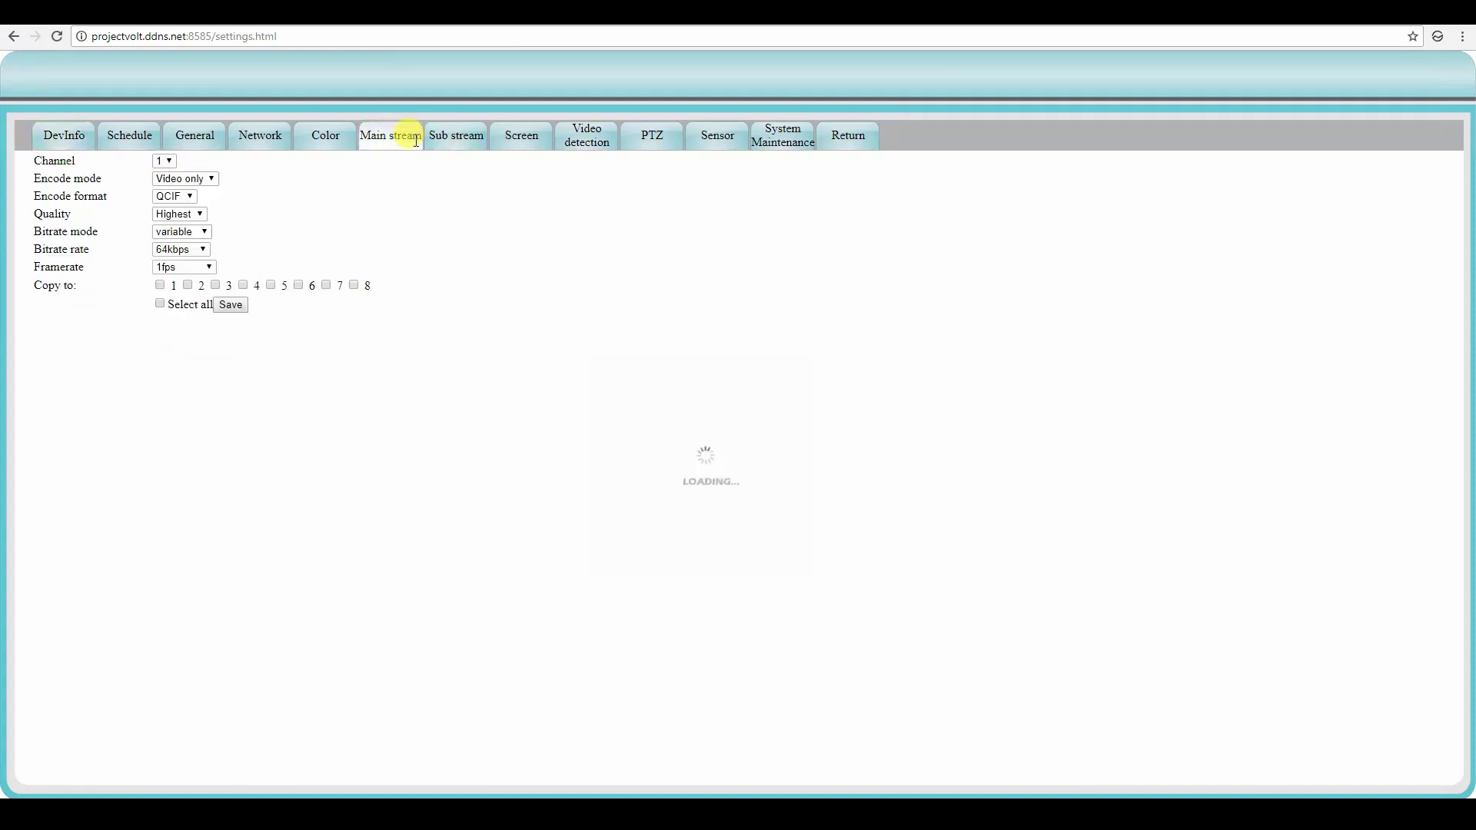
click(456, 135)
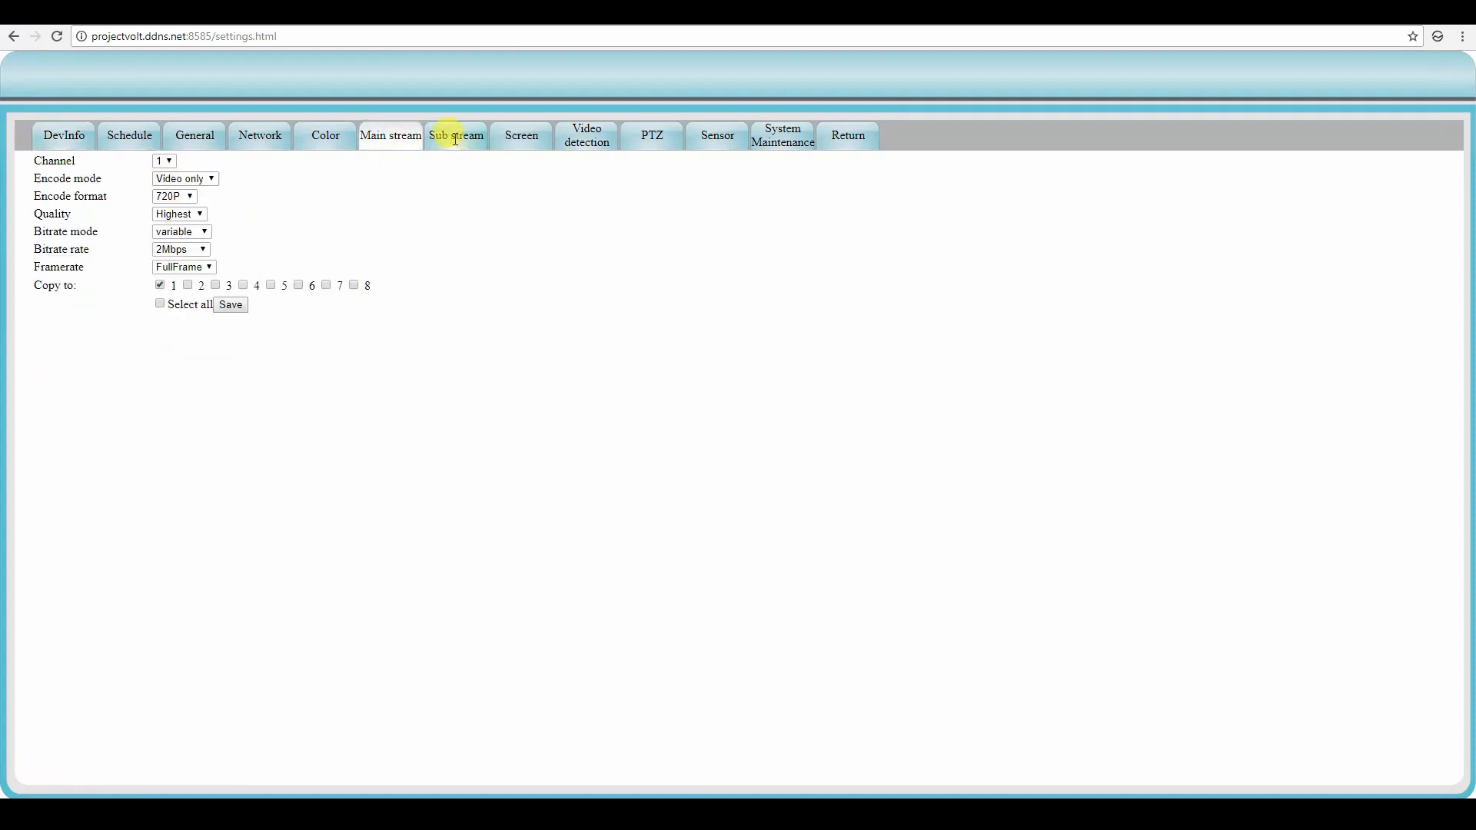
click(456, 135)
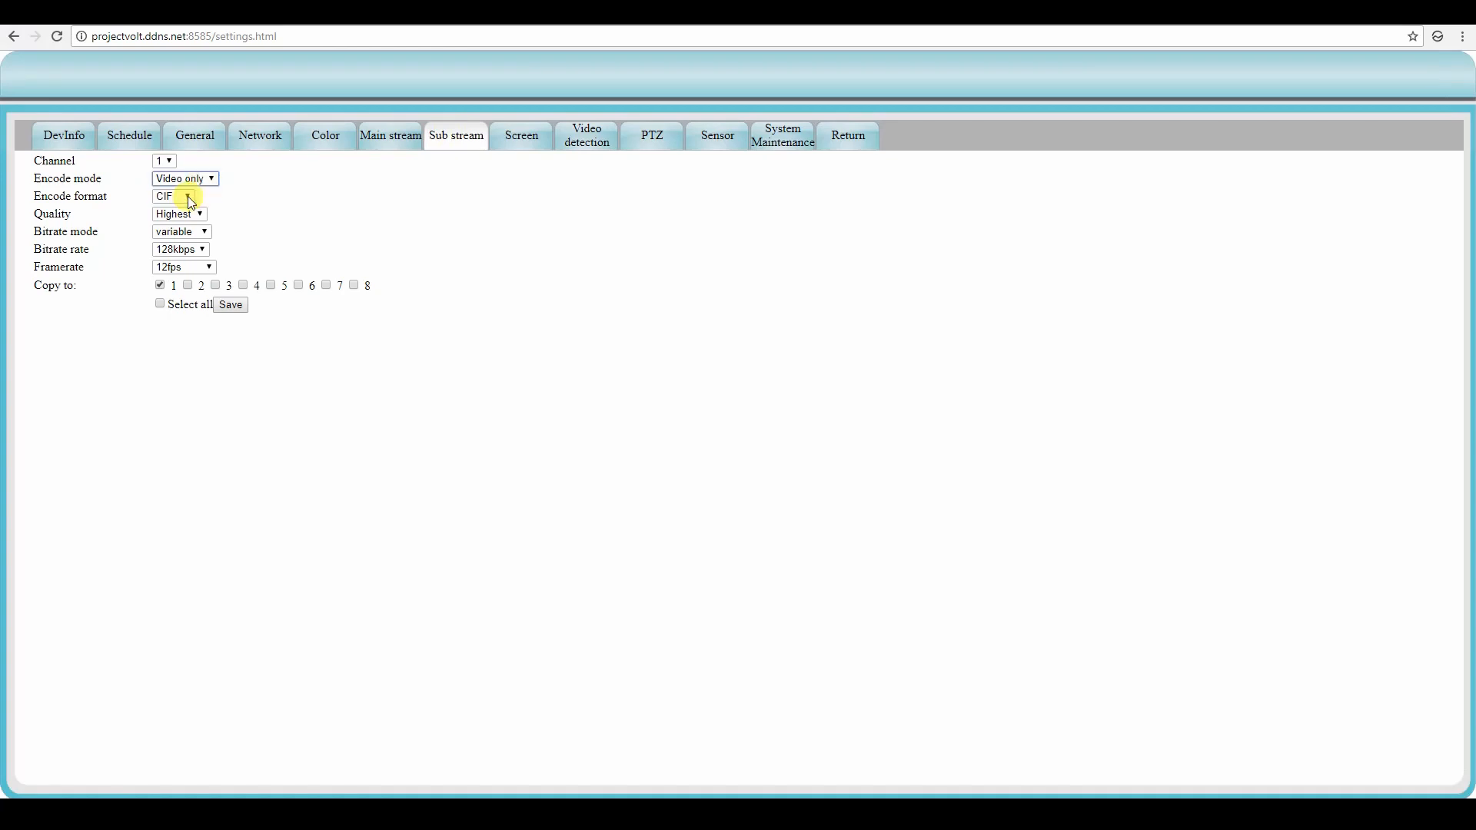
click(179, 214)
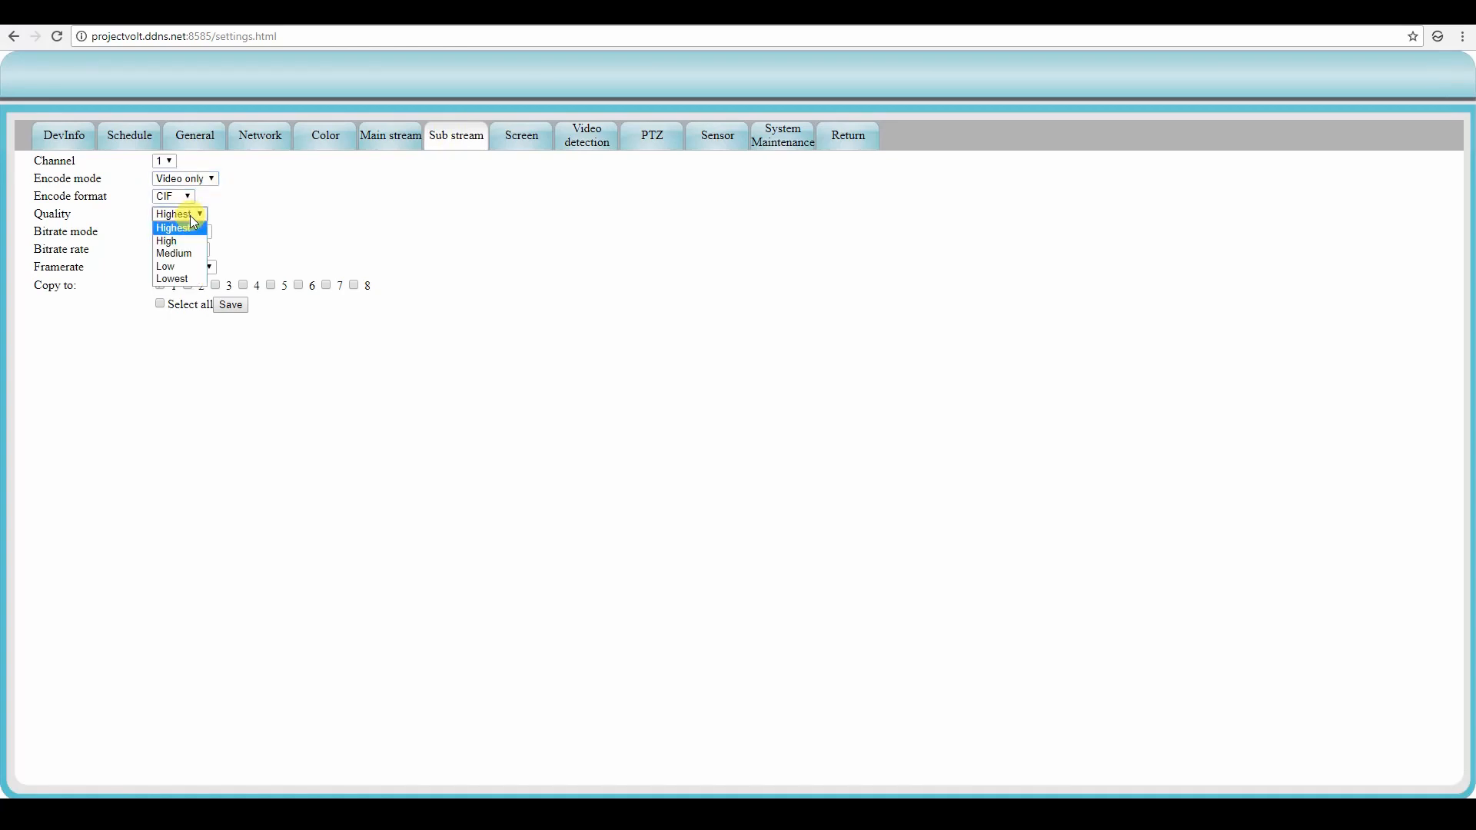
click(165, 266)
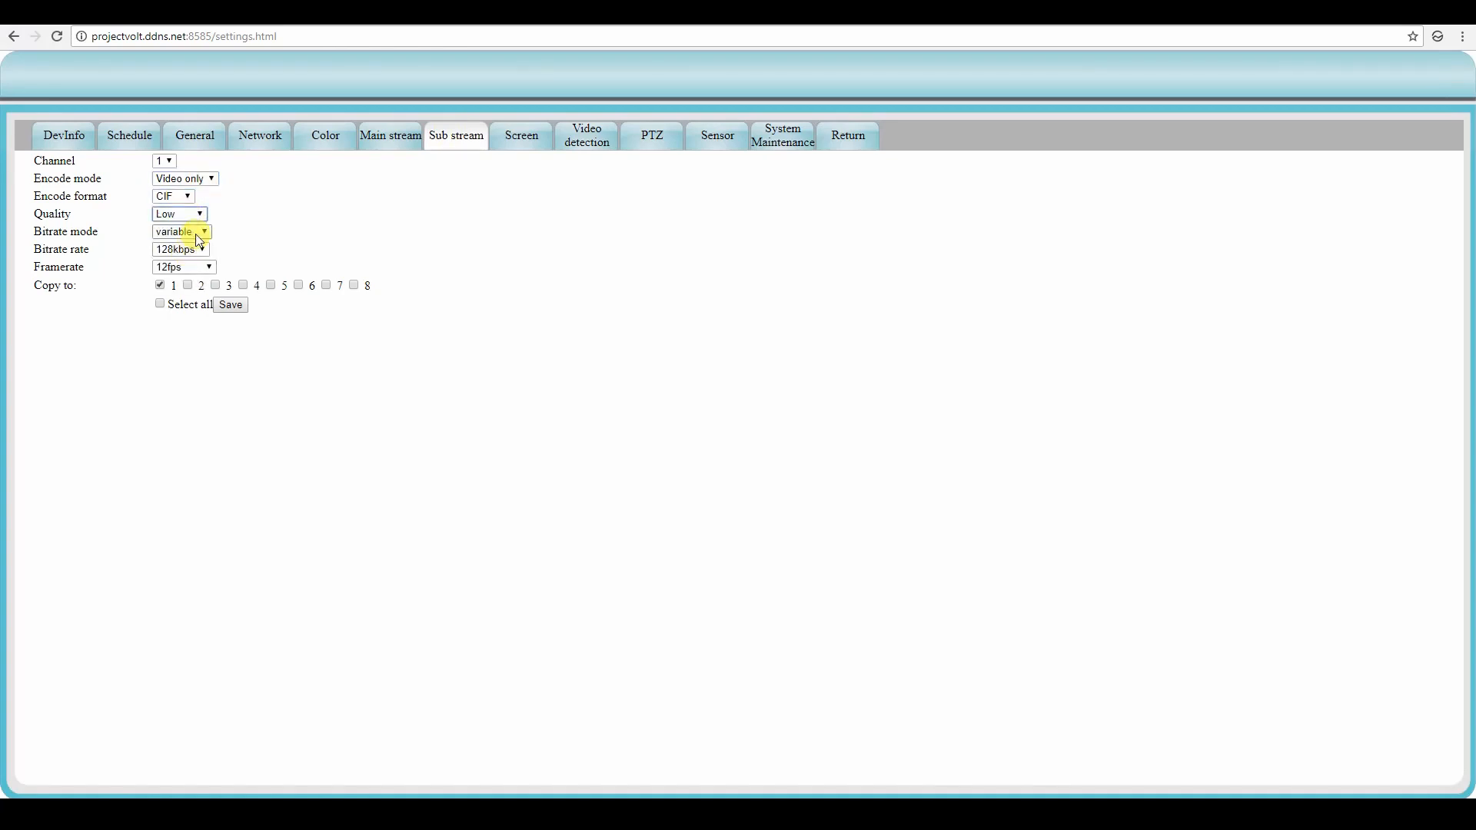
click(204, 267)
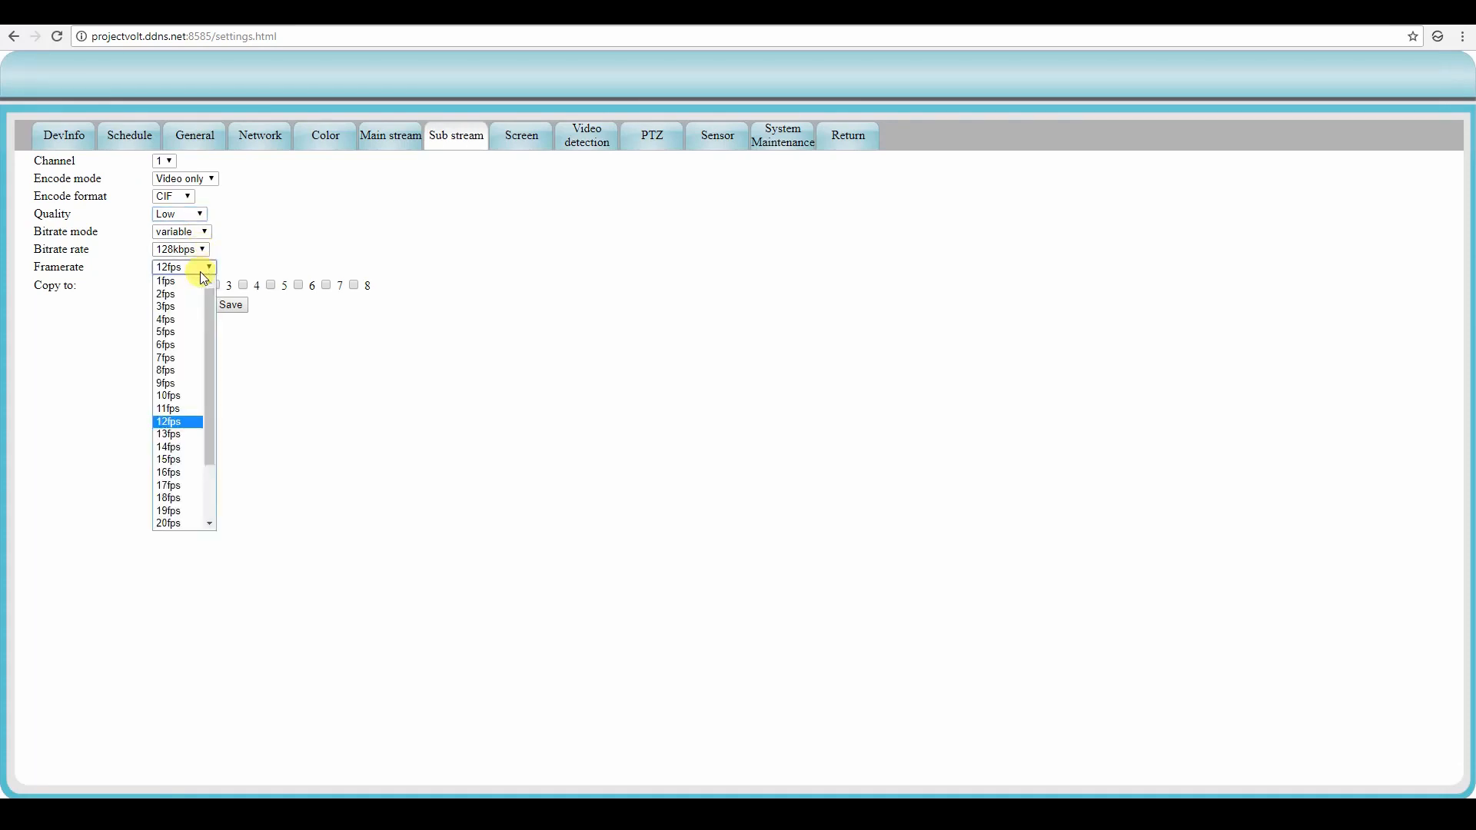
click(166, 280)
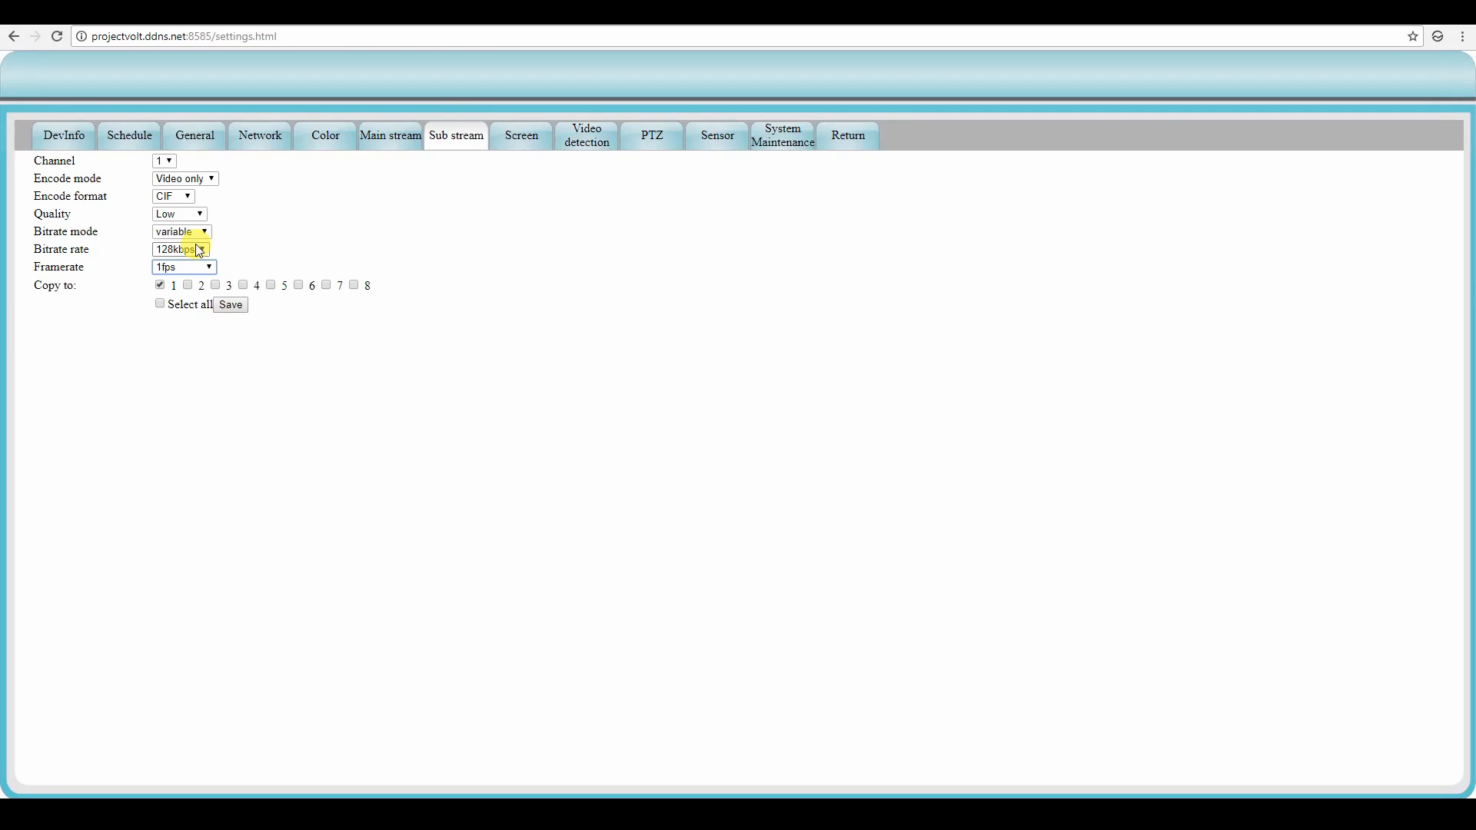
- Set the sub stream bitrate to 128kbps, save, and return to live view
click(200, 249)
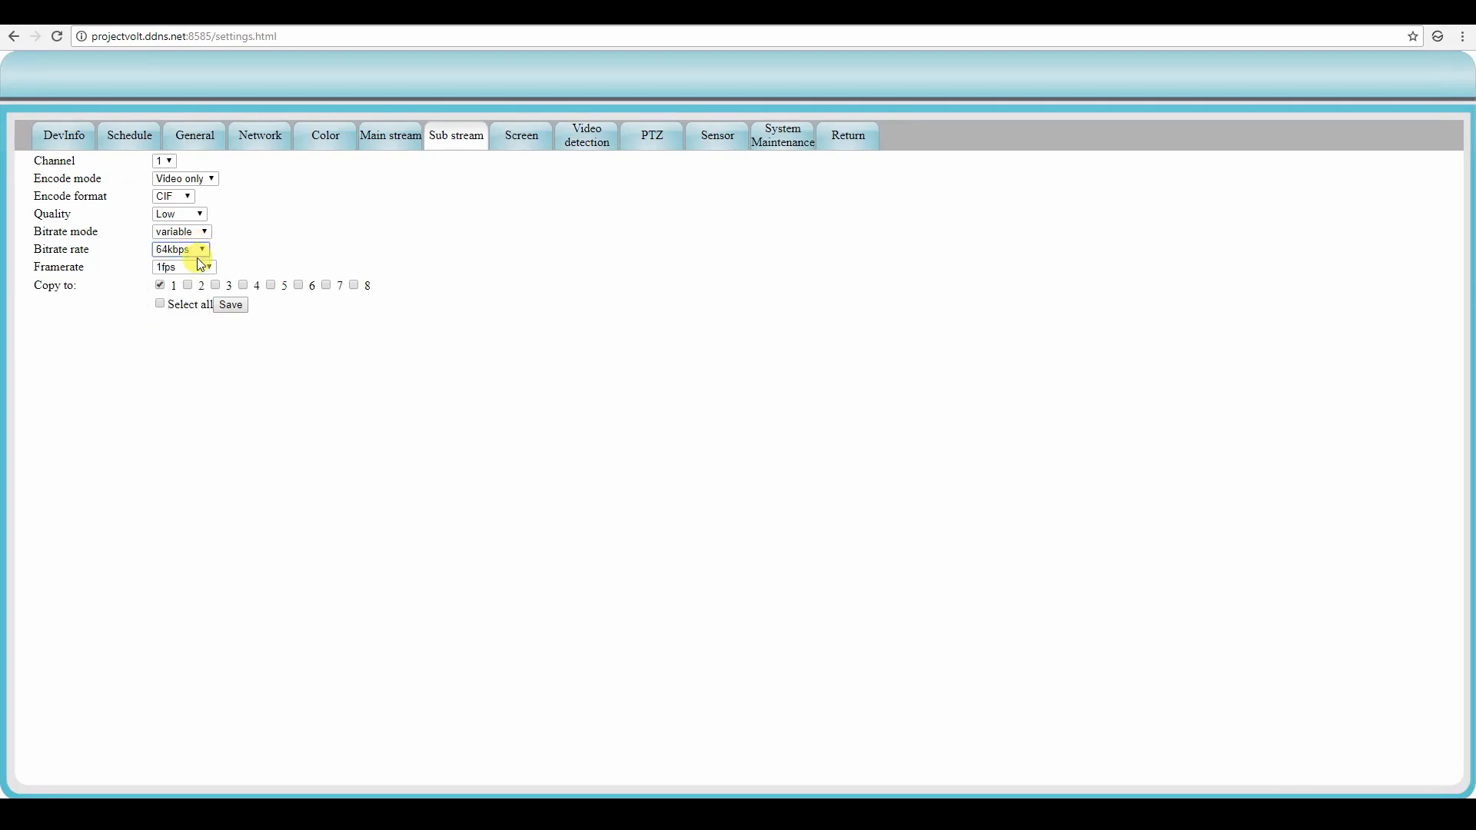
click(202, 249)
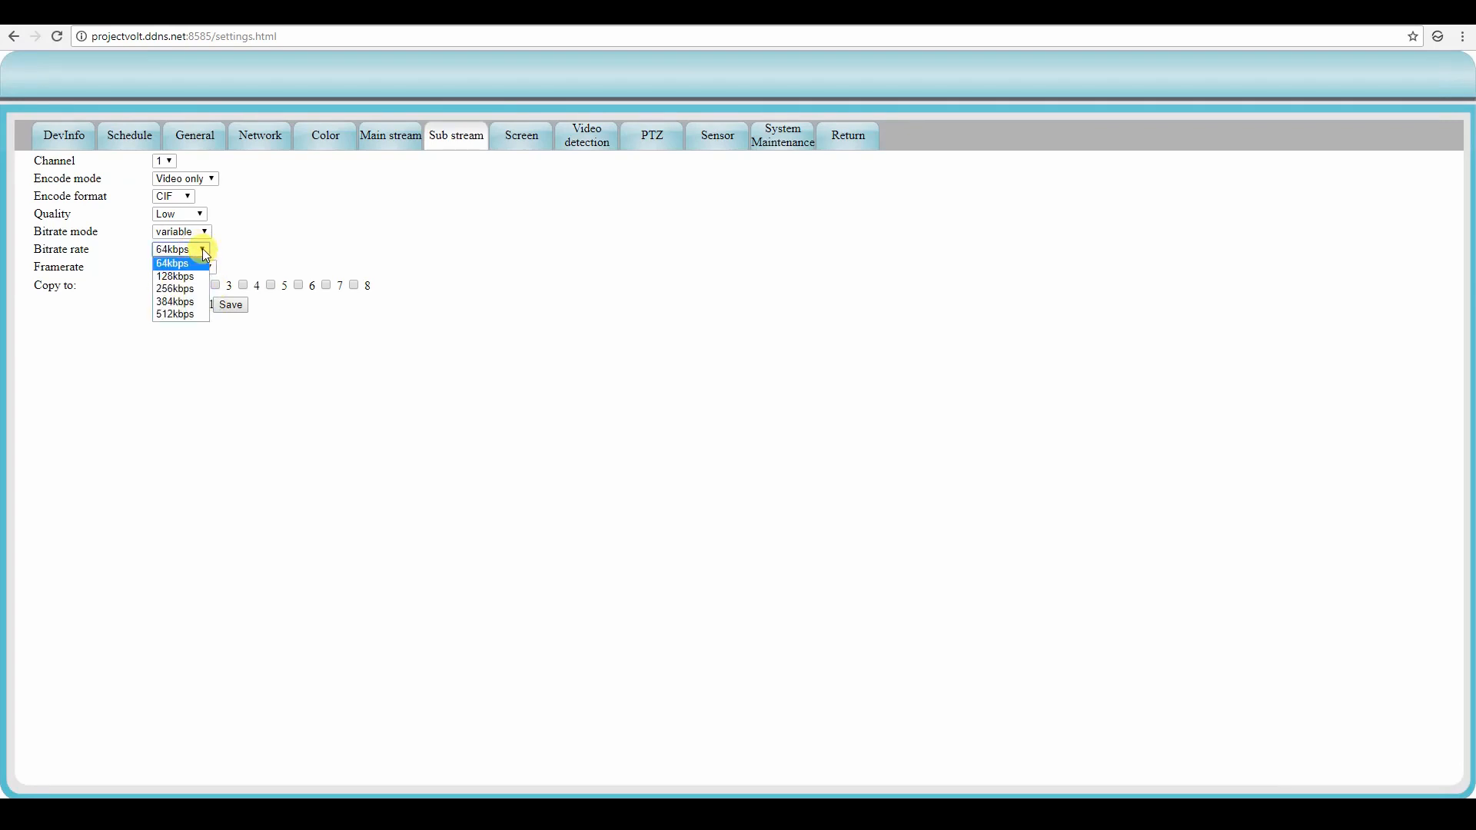
click(175, 276)
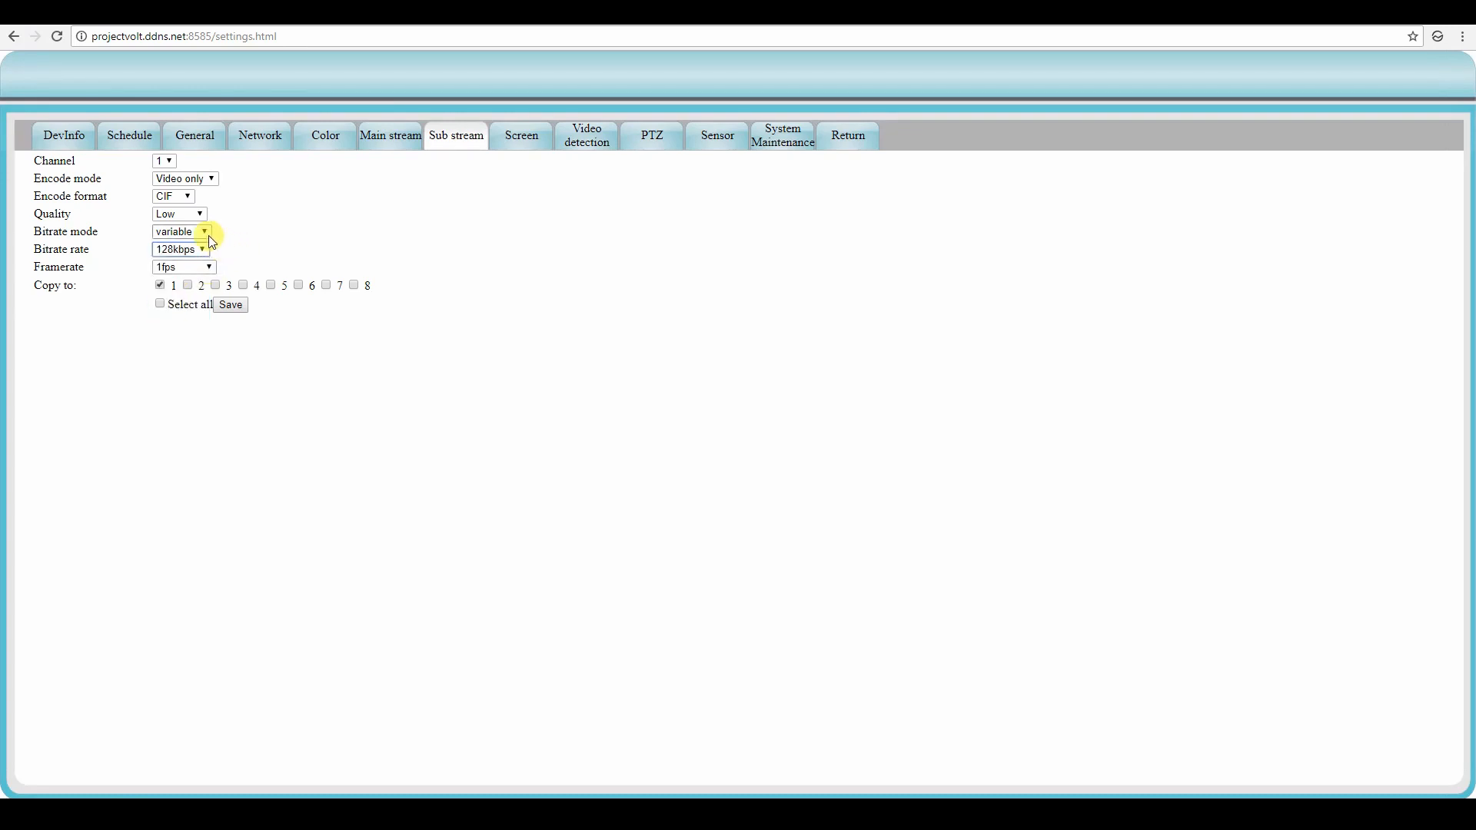
mouse_move(230, 304)
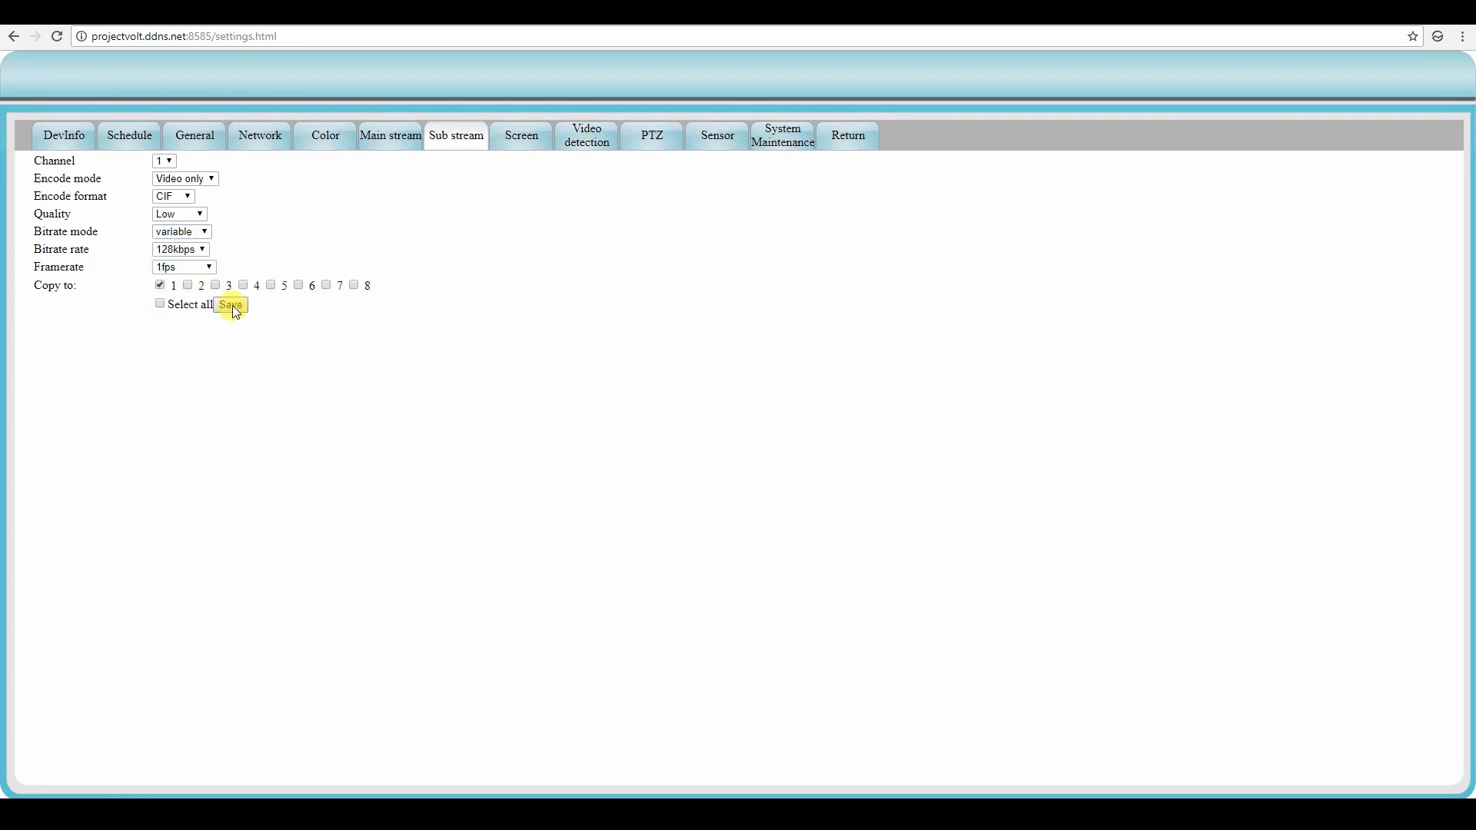
click(160, 303)
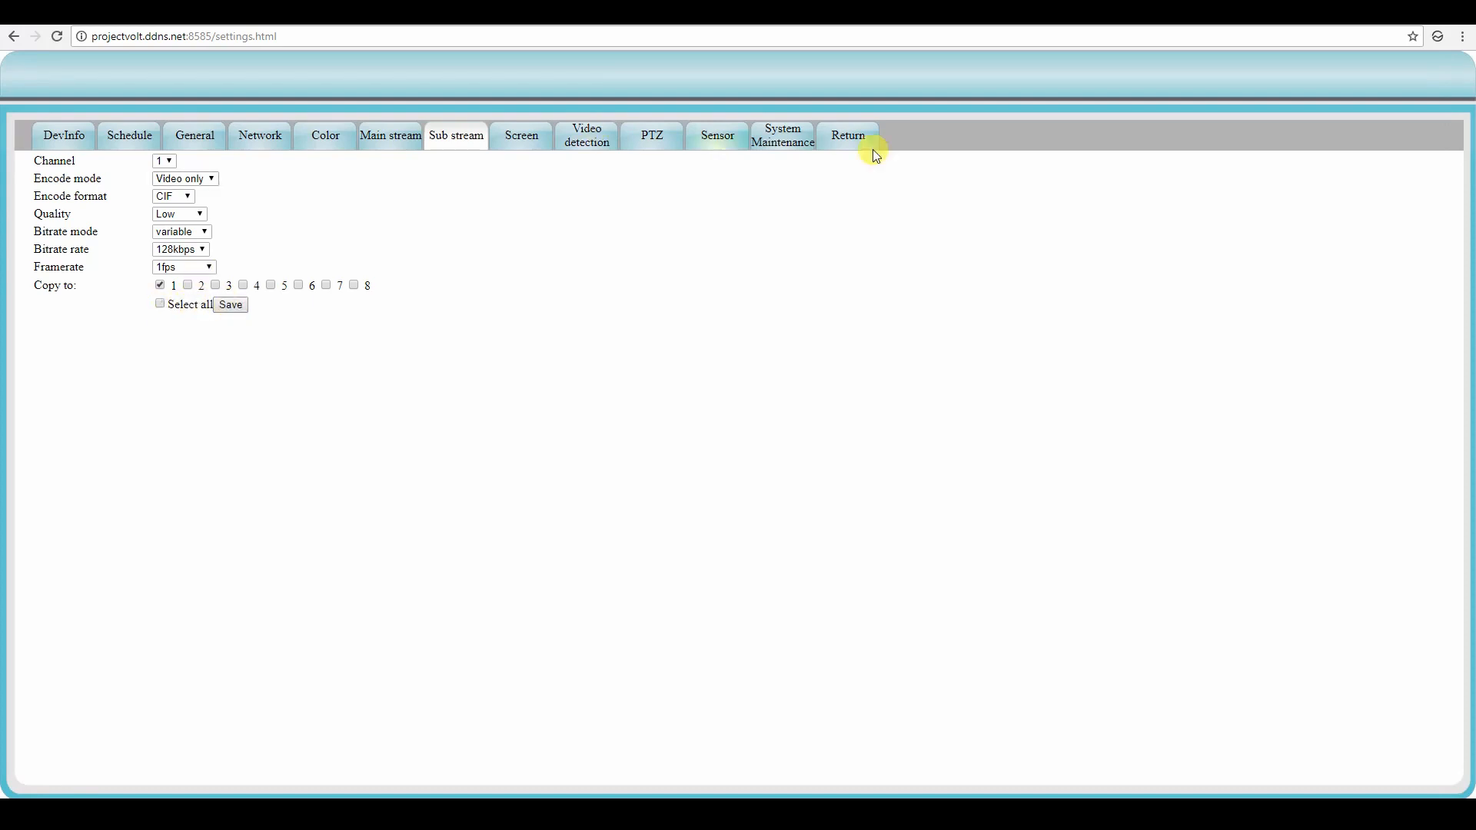
click(847, 135)
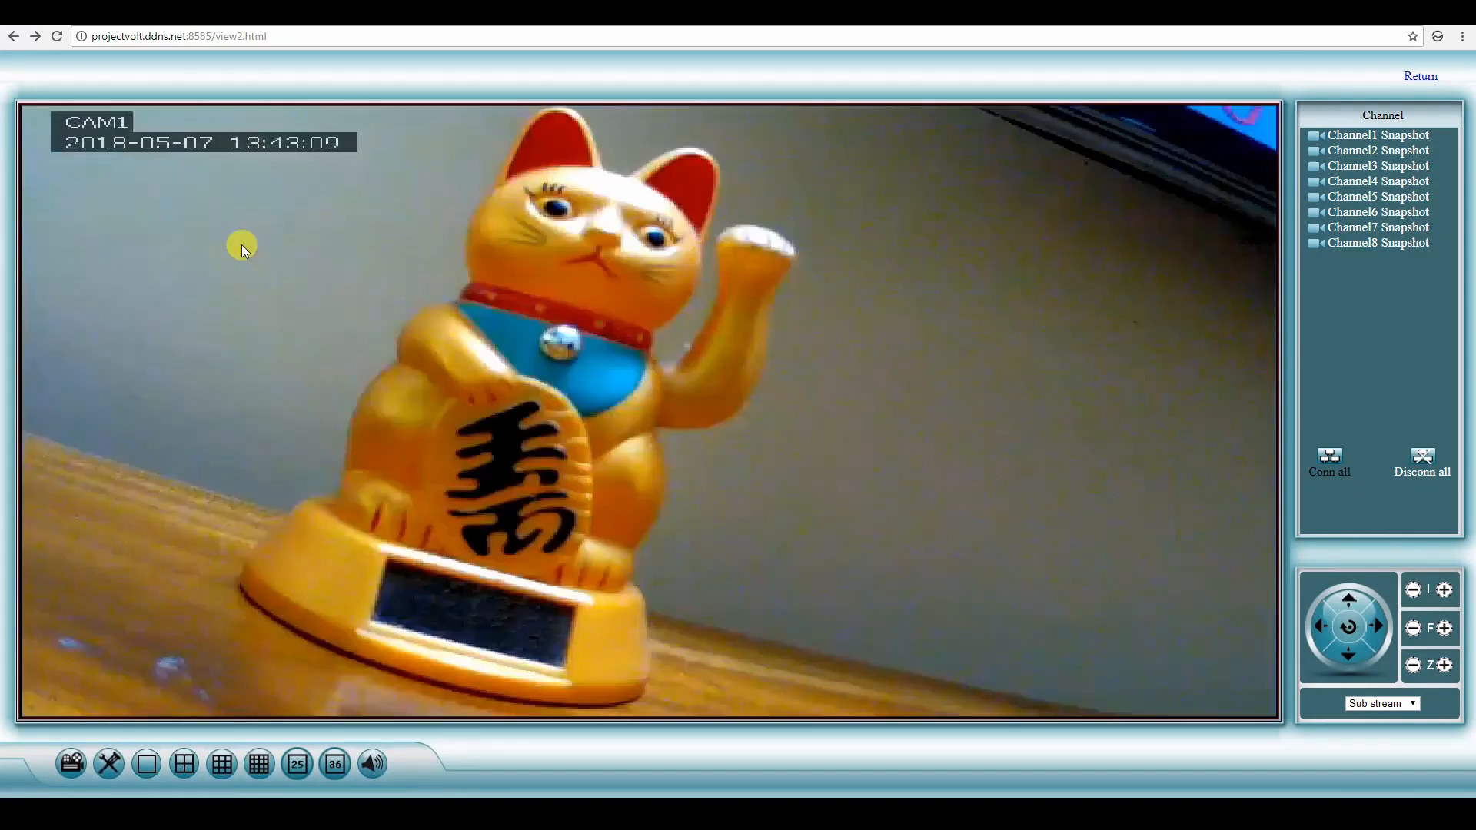
mouse_move(581, 263)
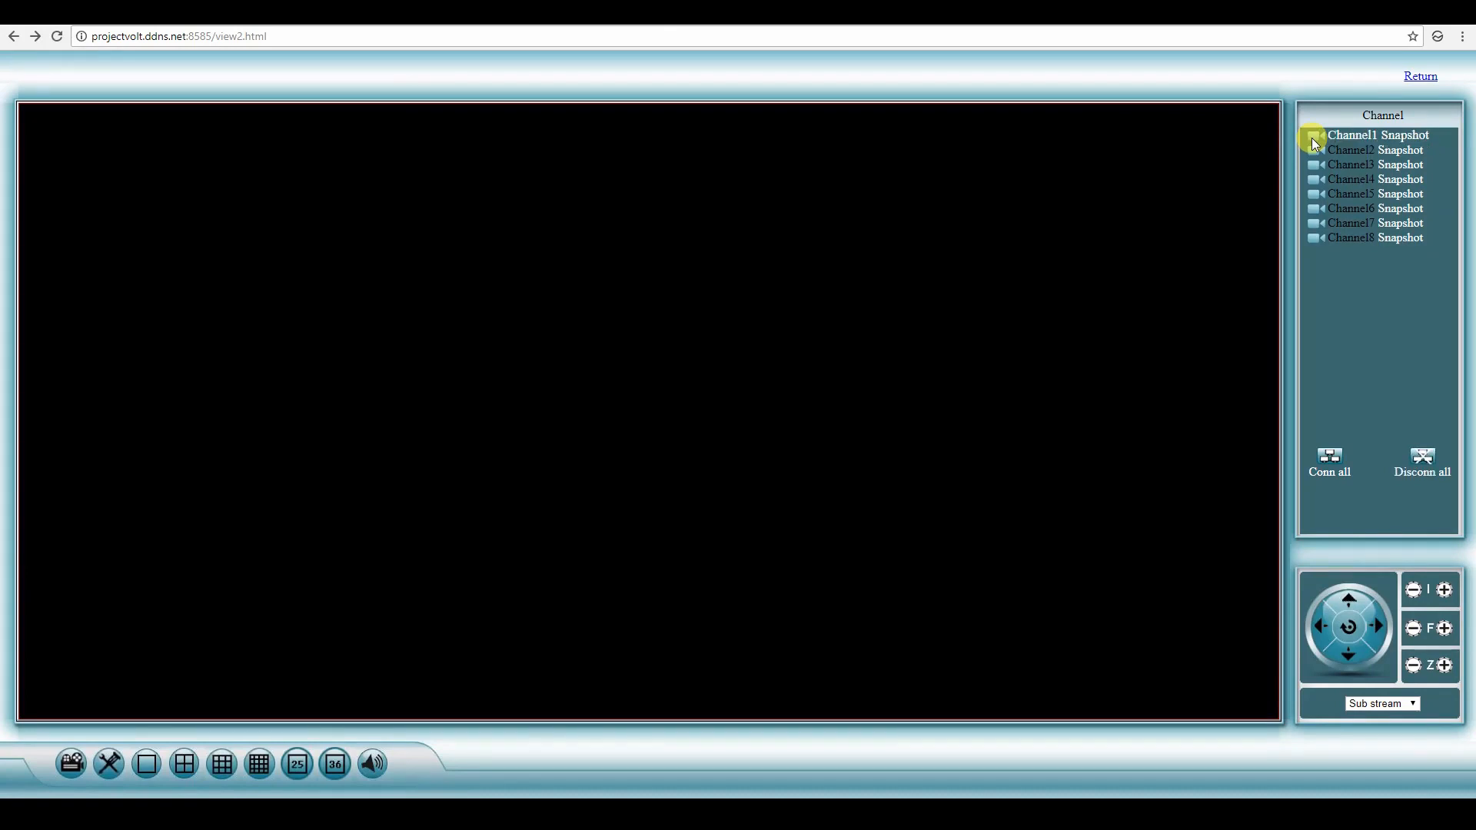
- Reconnect Channel1 so CAM1 streams live, then switch to the playback page
click(1317, 135)
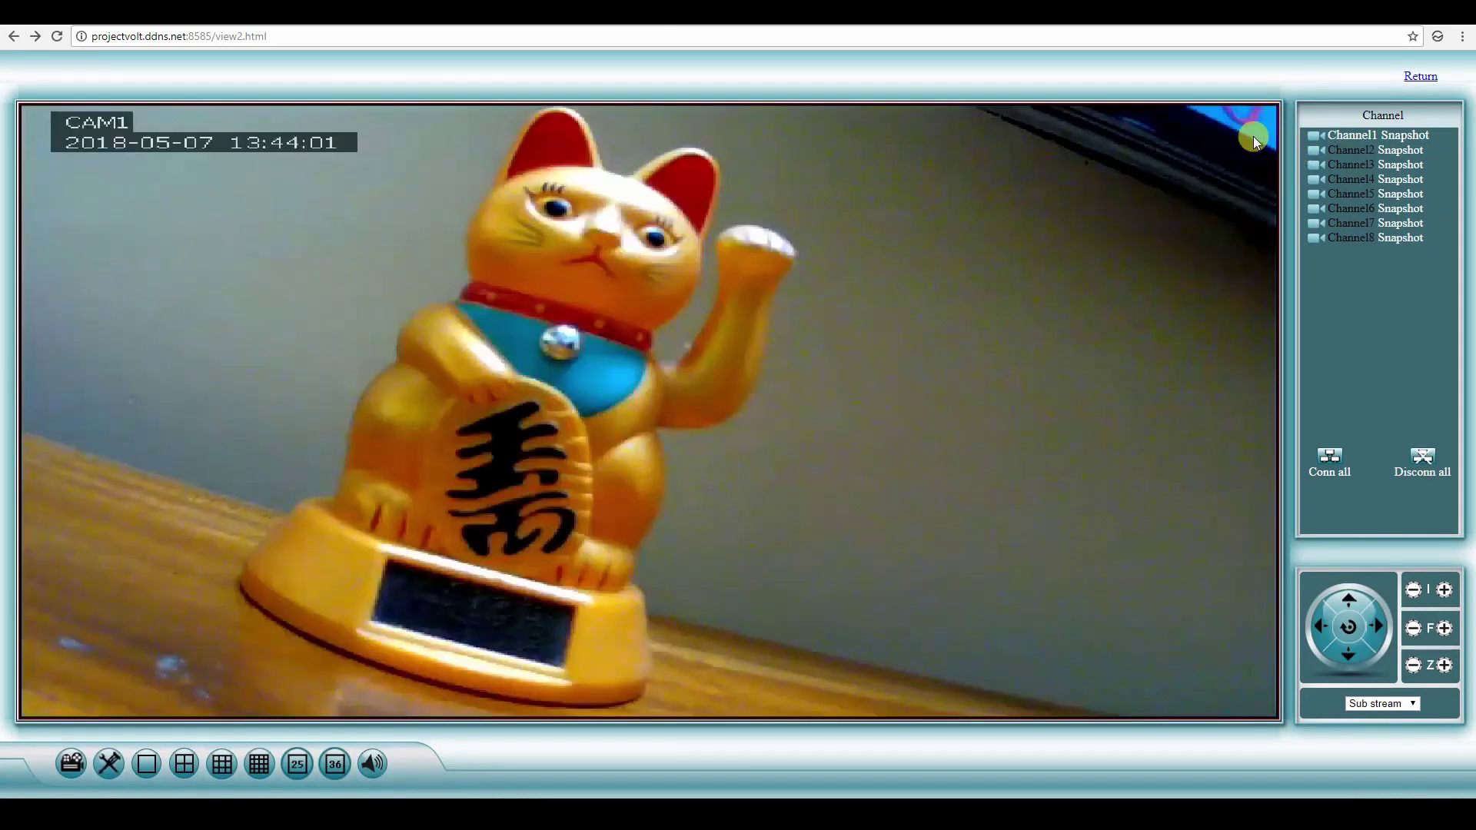
click(74, 765)
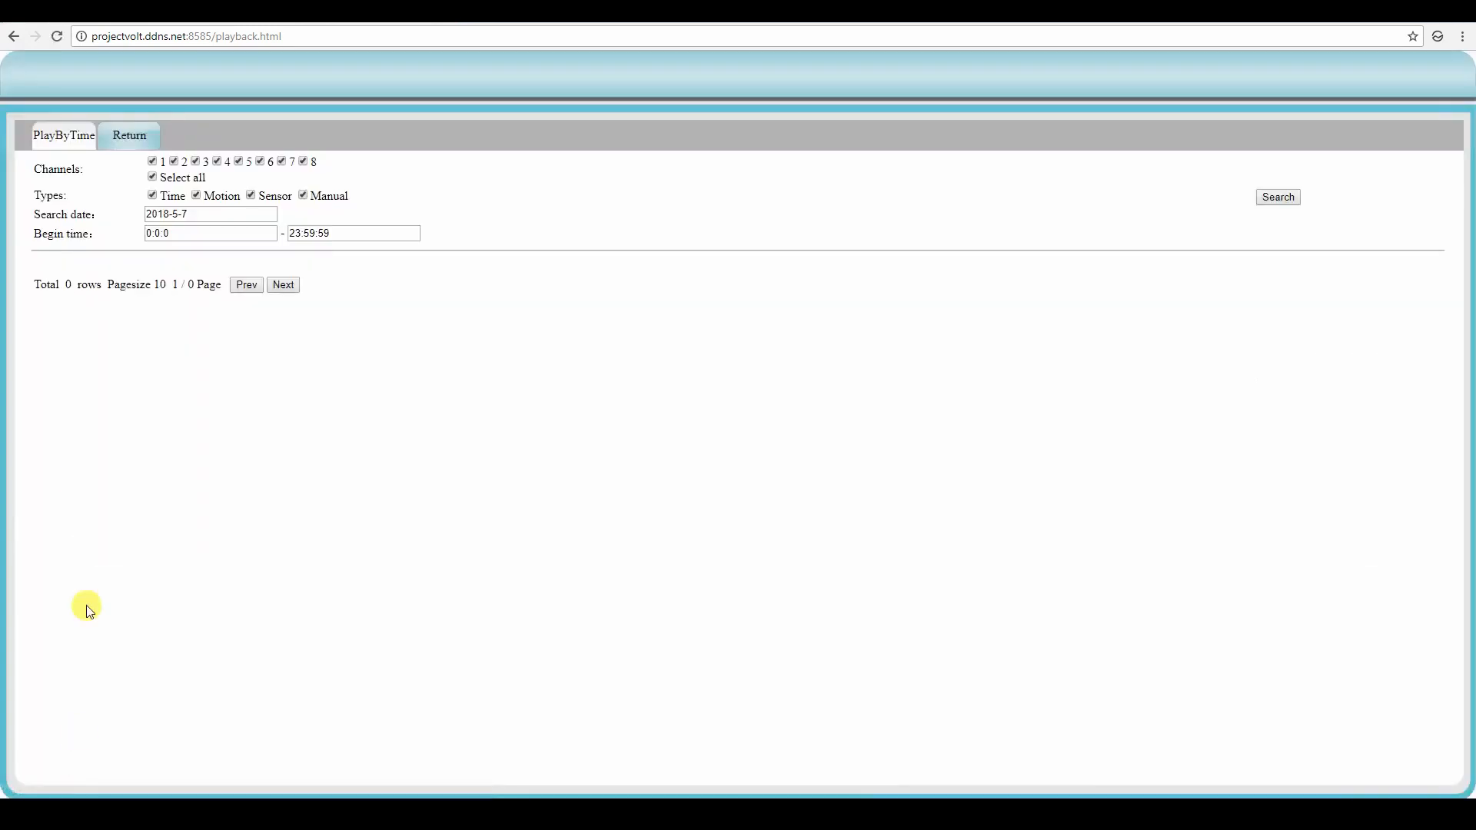
mouse_move(223, 250)
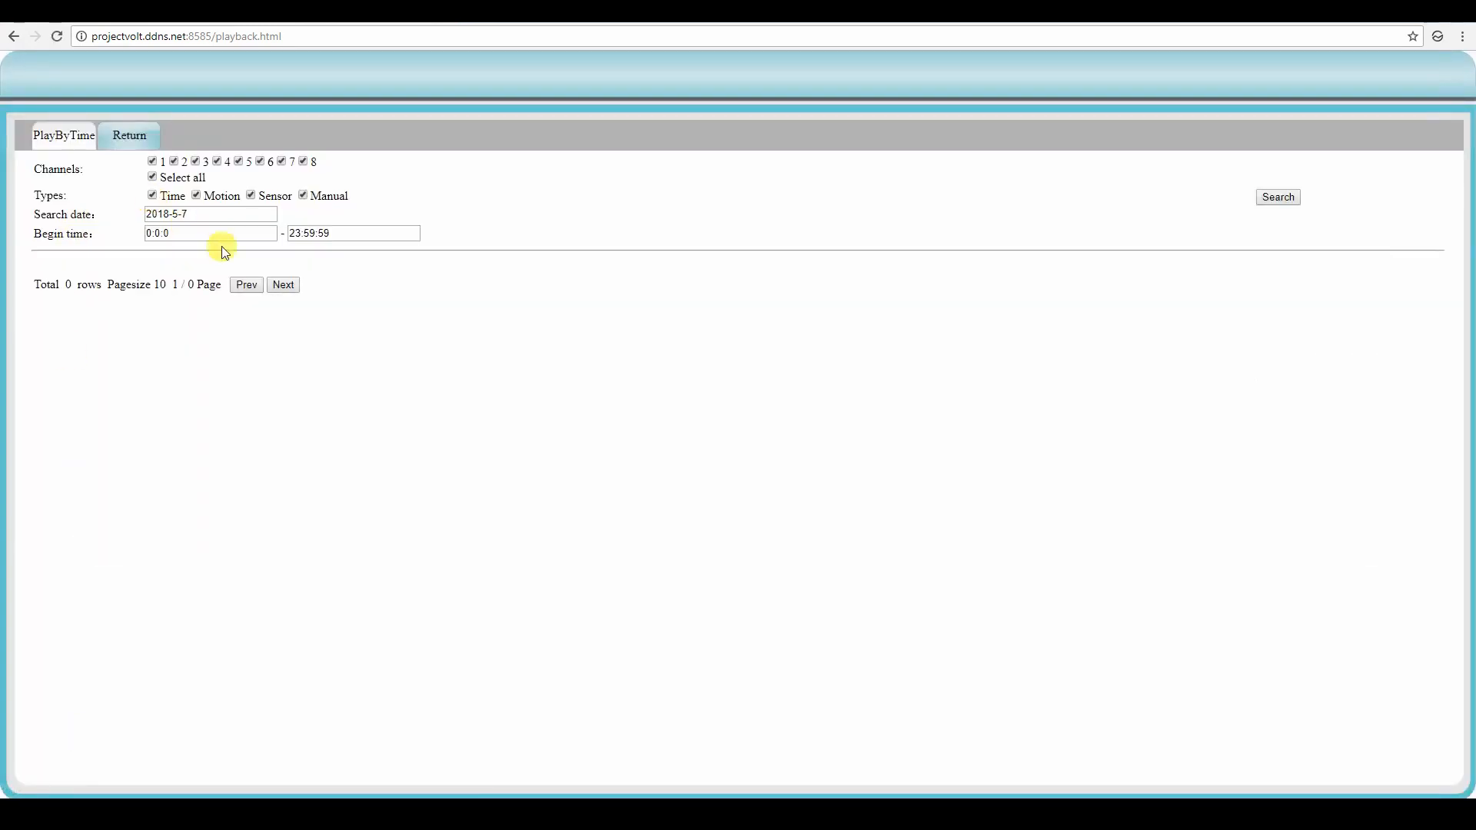